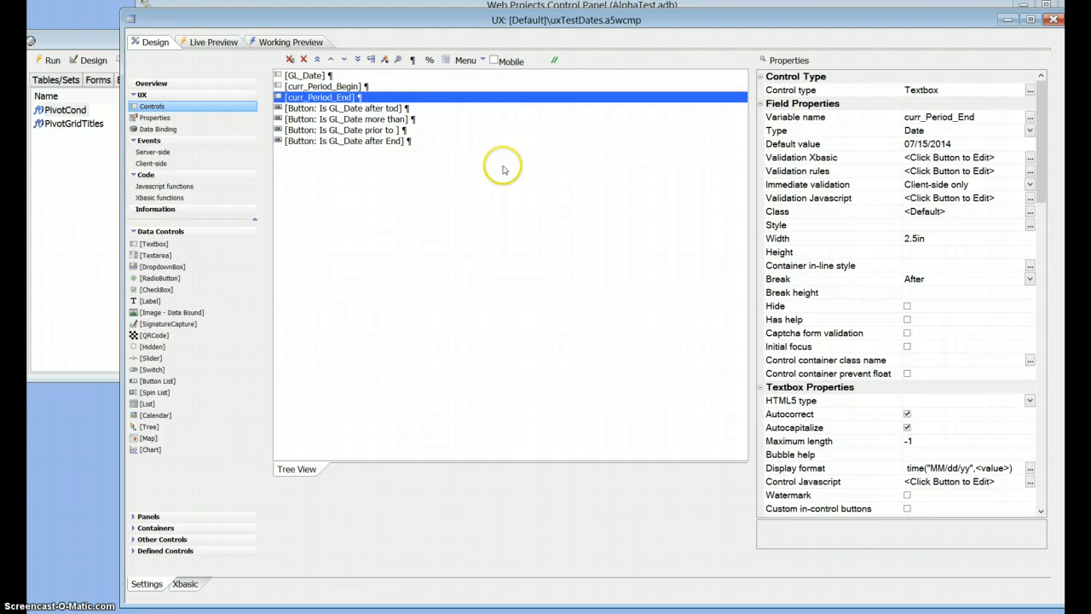
{"action": "mouse_move", "coordinate": [358, 84]}
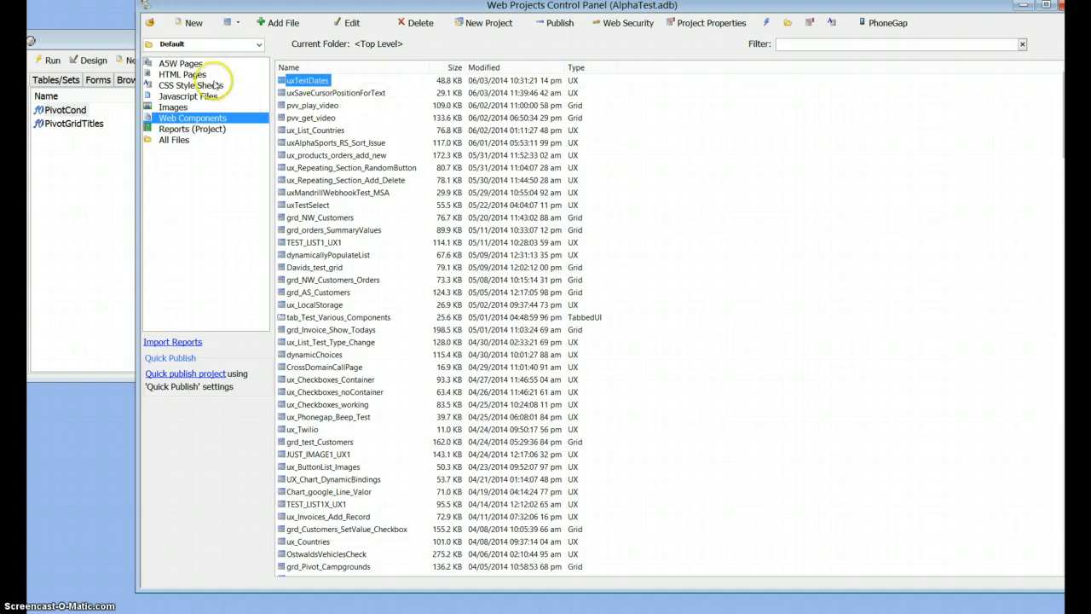
- Browse the project's Javascript Files and look inside the js folder to confirm moment.js is there
{"action": "left_click", "coordinate": [188, 96]}
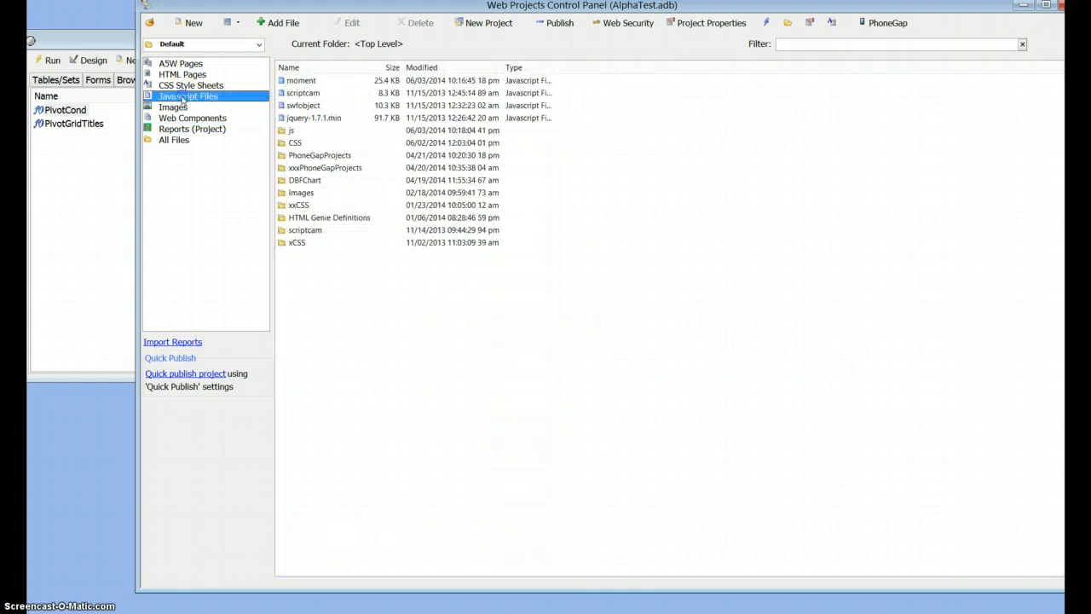
{"action": "left_click", "coordinate": [291, 130]}
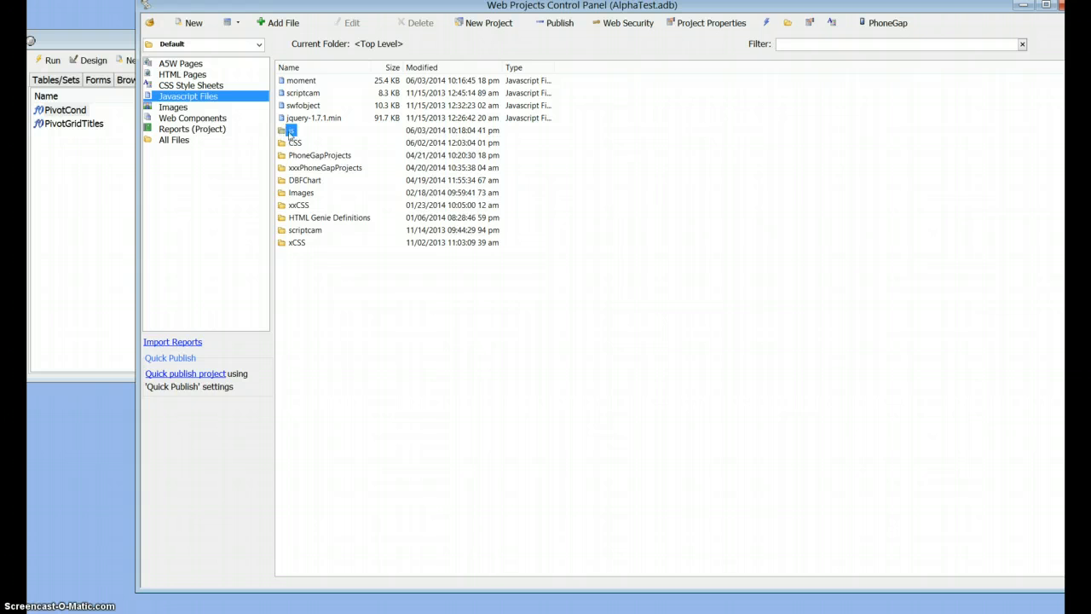
{"action": "double_click", "coordinate": [293, 130]}
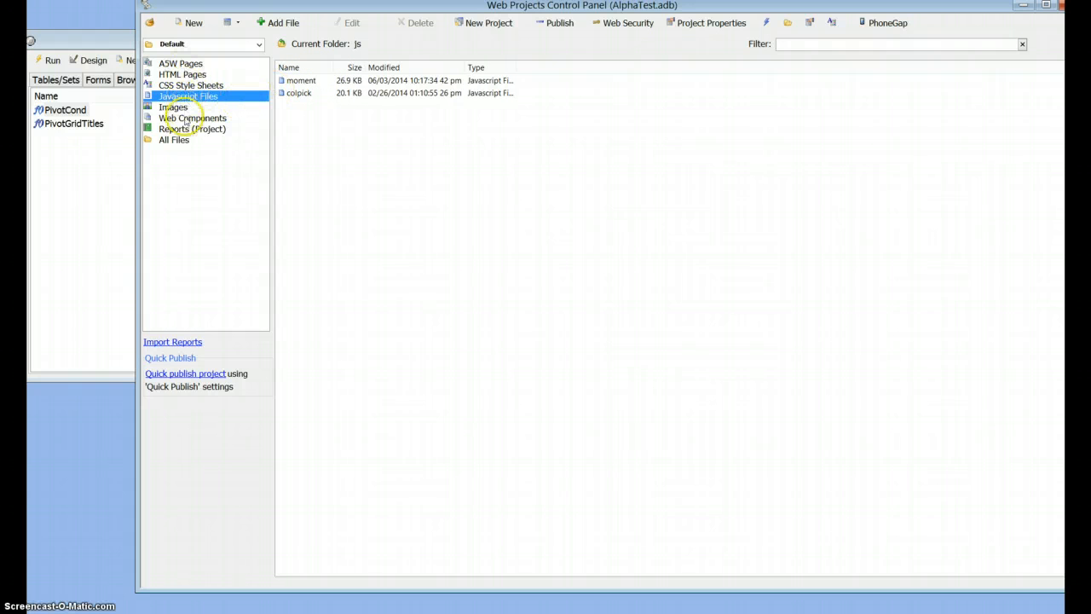
- Return to Web Components and reopen the uxTestDates component for editing
{"action": "left_click", "coordinate": [191, 118]}
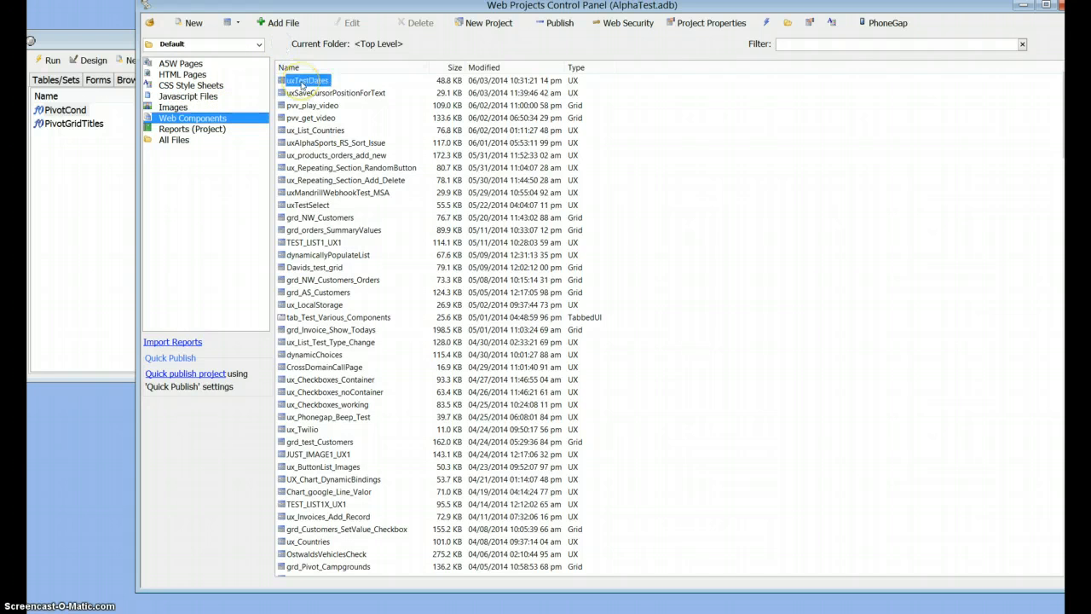
{"action": "double_click", "coordinate": [306, 80]}
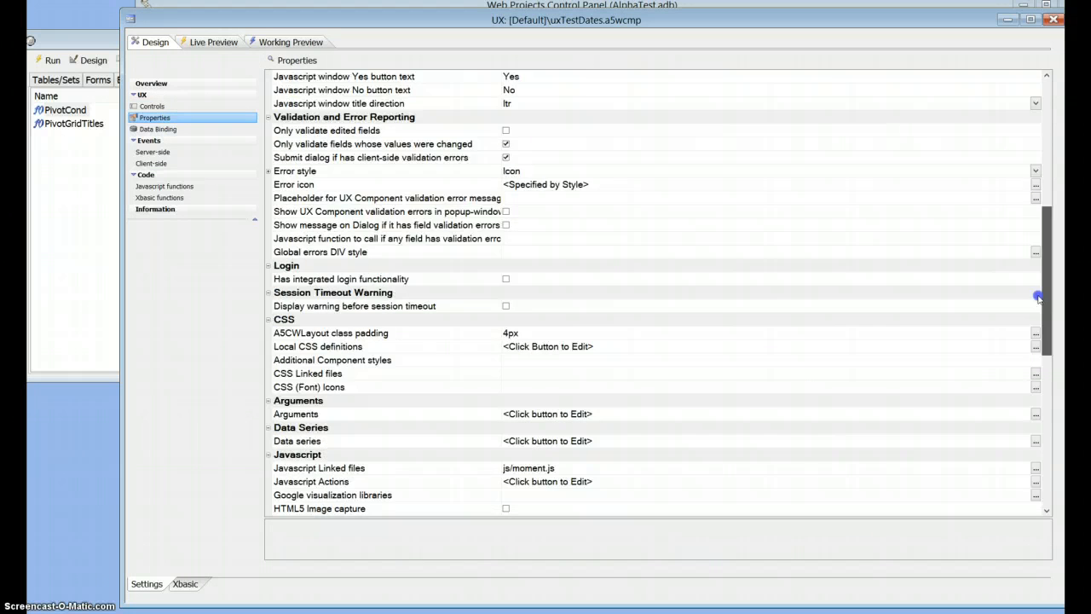
- Scroll the UX Properties to the Javascript Linked files entry showing js/moment.js
{"action": "scroll", "scroll_direction": "down", "scroll_amount": 3}
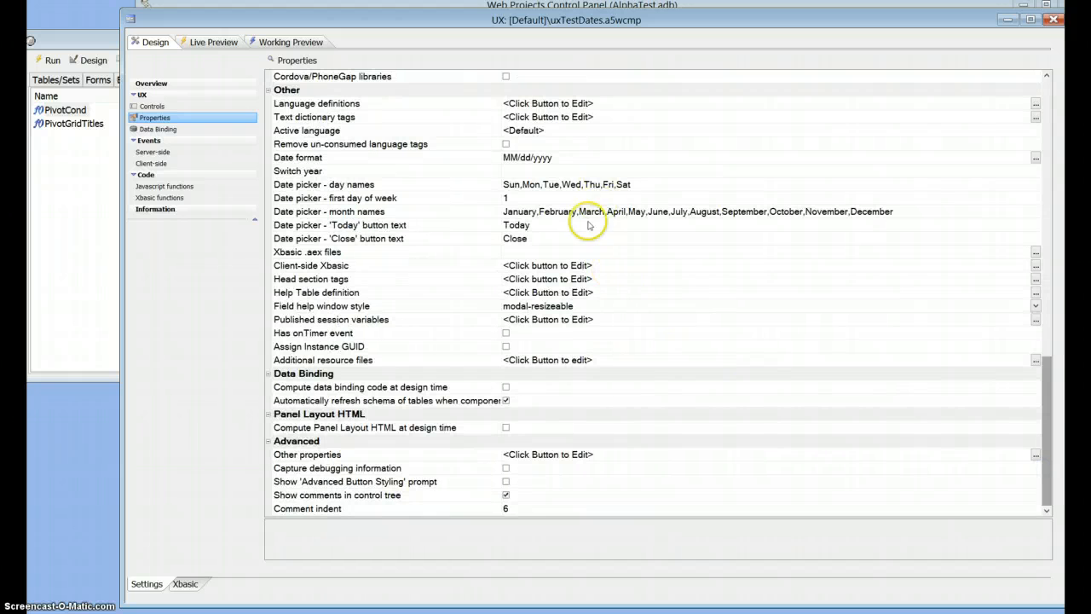
{"action": "mouse_move", "coordinate": [641, 297]}
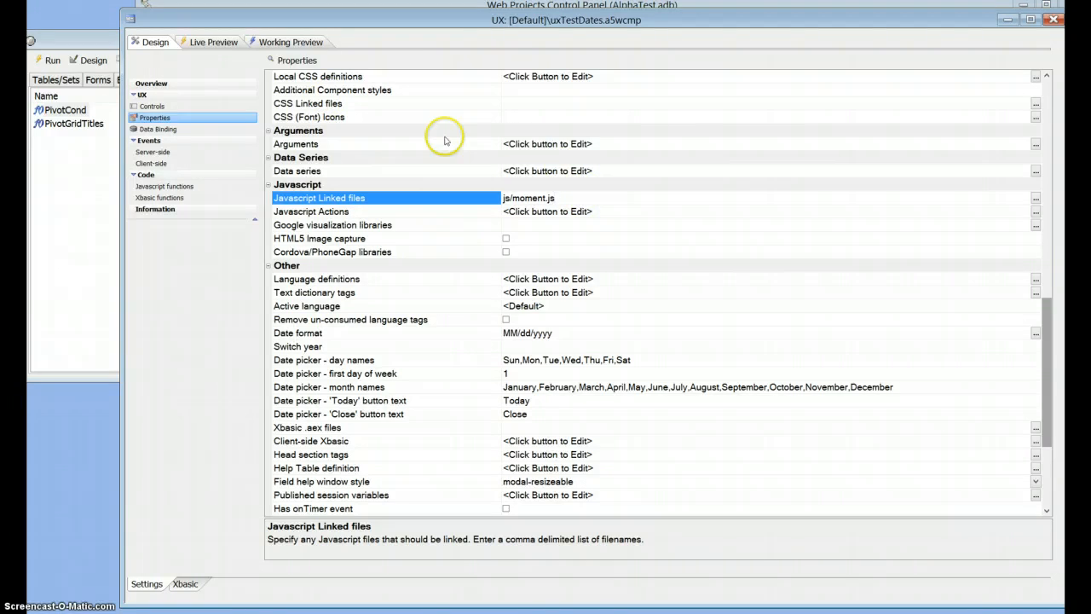
{"action": "mouse_move", "coordinate": [457, 133]}
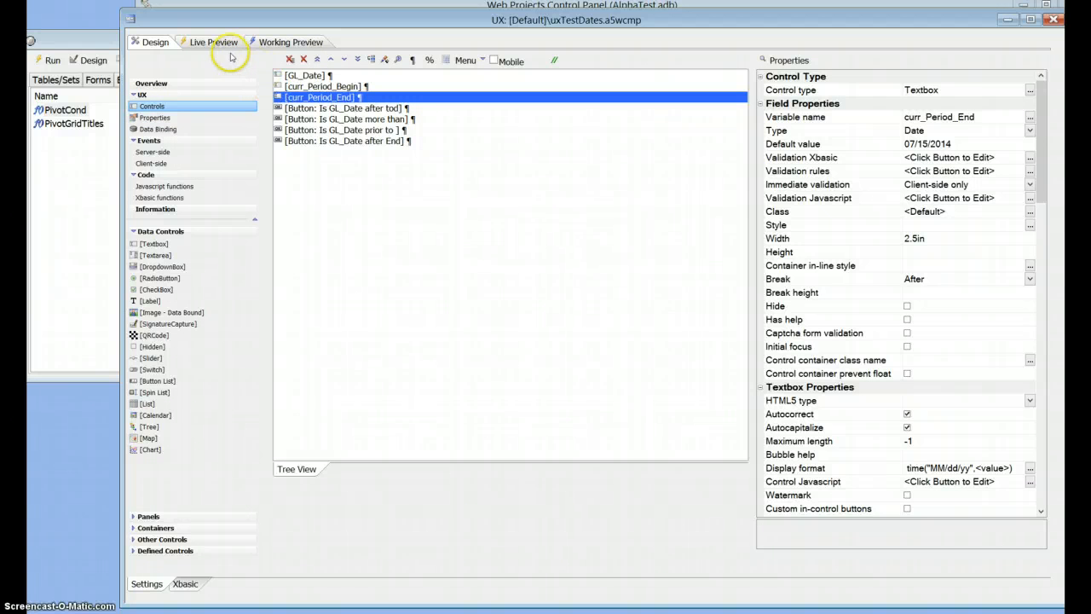
- Start a Full Live Preview of uxTestDates and set a date in the GL Date field
{"action": "left_click", "coordinate": [215, 41]}
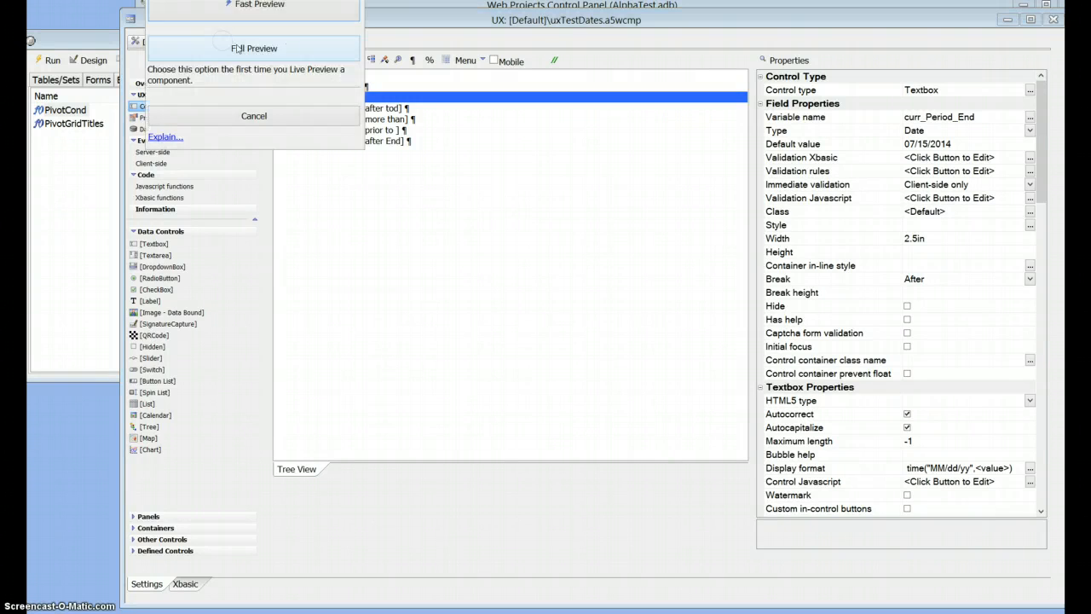
{"action": "left_click", "coordinate": [254, 48]}
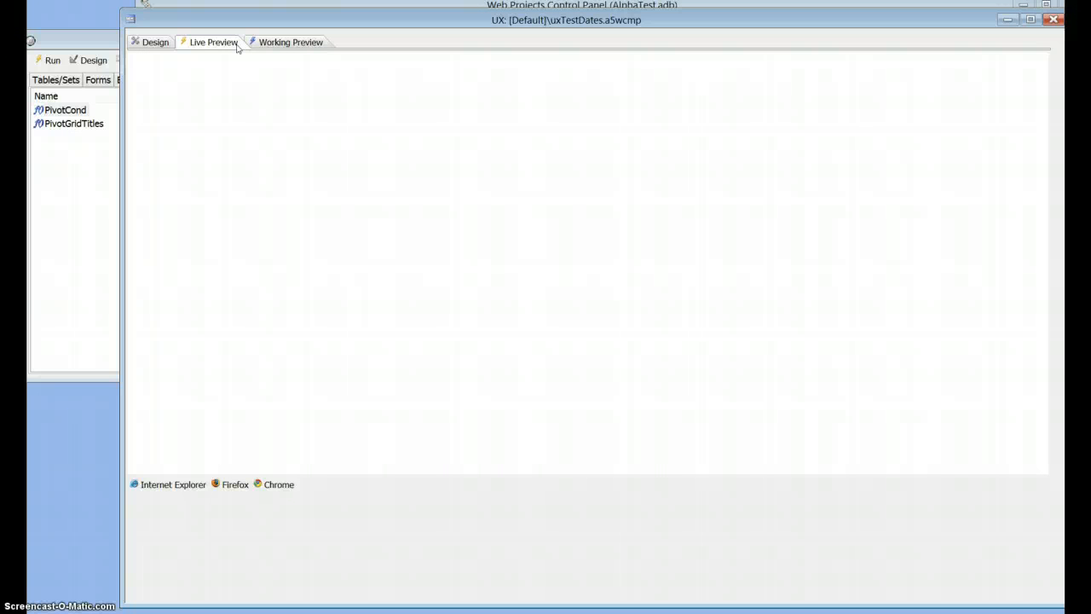
{"action": "left_click", "coordinate": [213, 40]}
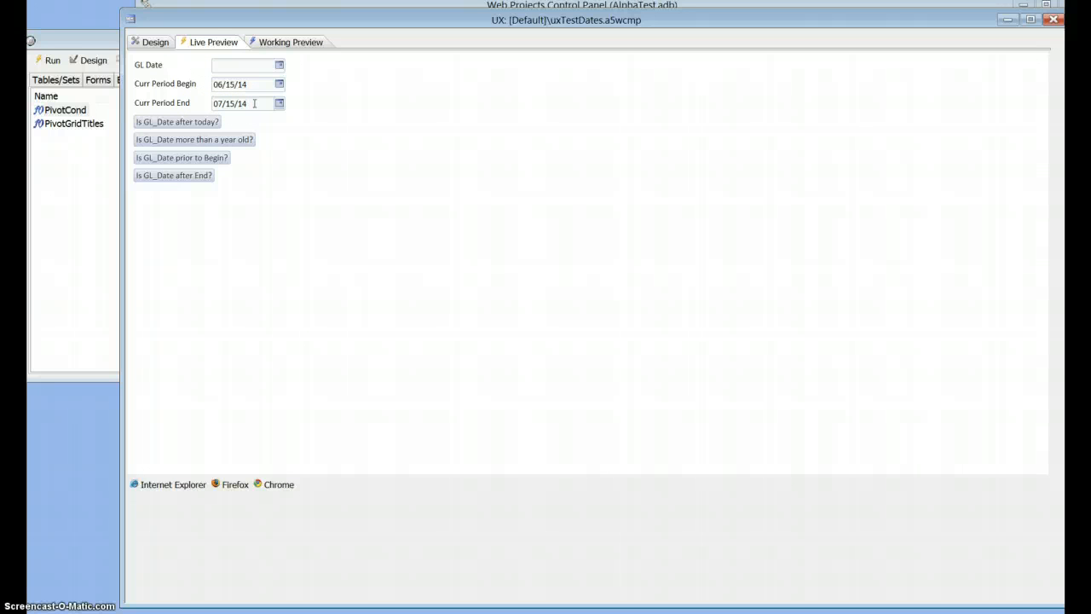
{"action": "left_click", "coordinate": [280, 65]}
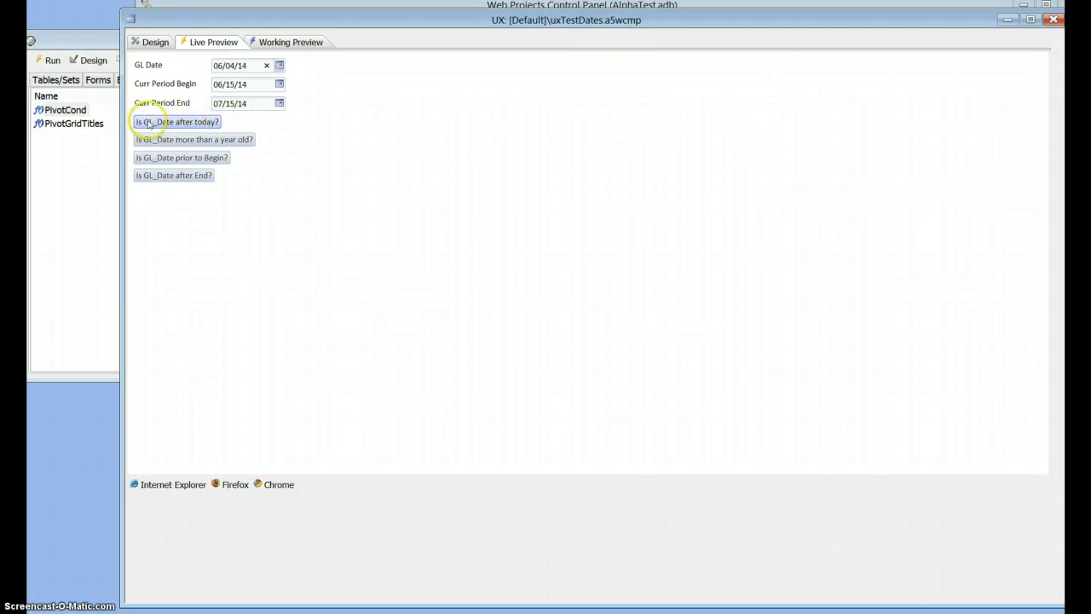
- Run the 'after today' check on GL Date, pick an earlier June date and recheck, dismissing each alert
{"action": "left_click", "coordinate": [178, 123]}
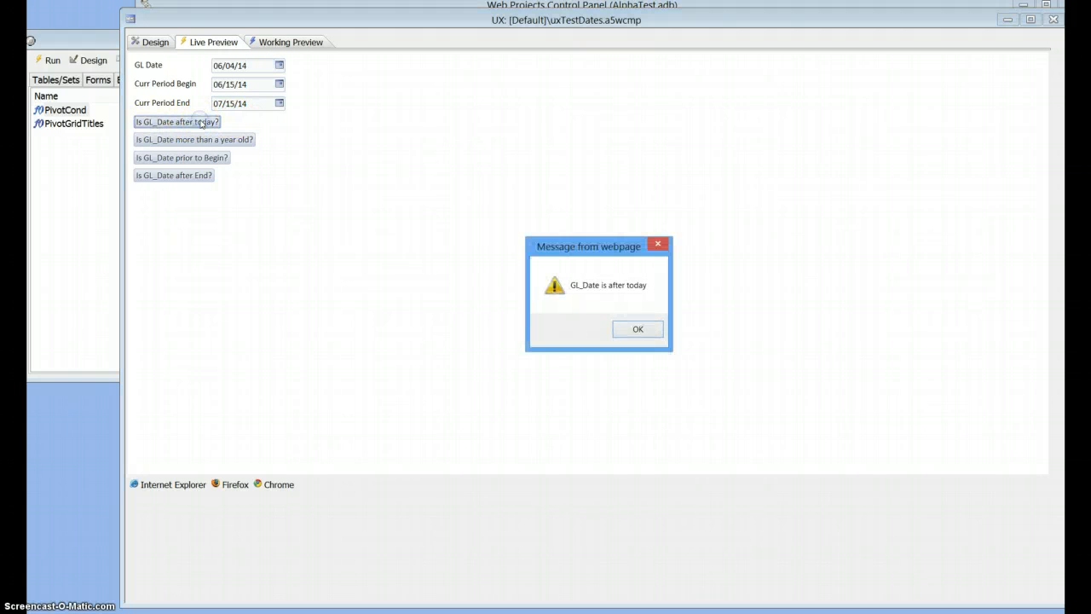
{"action": "left_click", "coordinate": [638, 329]}
{"action": "type", "text": "2"}
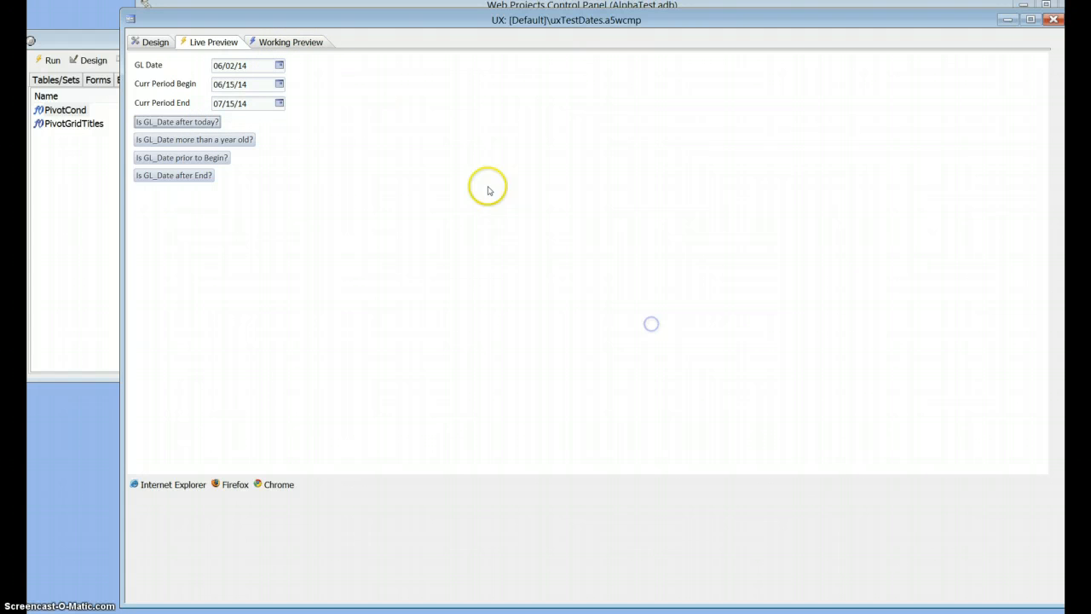
{"action": "left_click", "coordinate": [280, 65]}
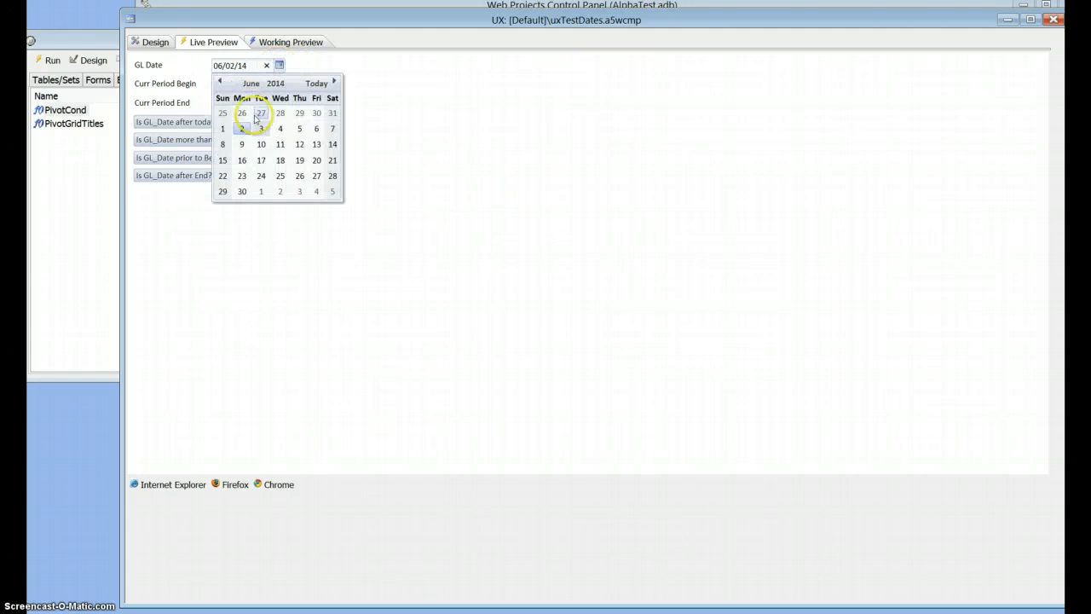
{"action": "left_click", "coordinate": [177, 122]}
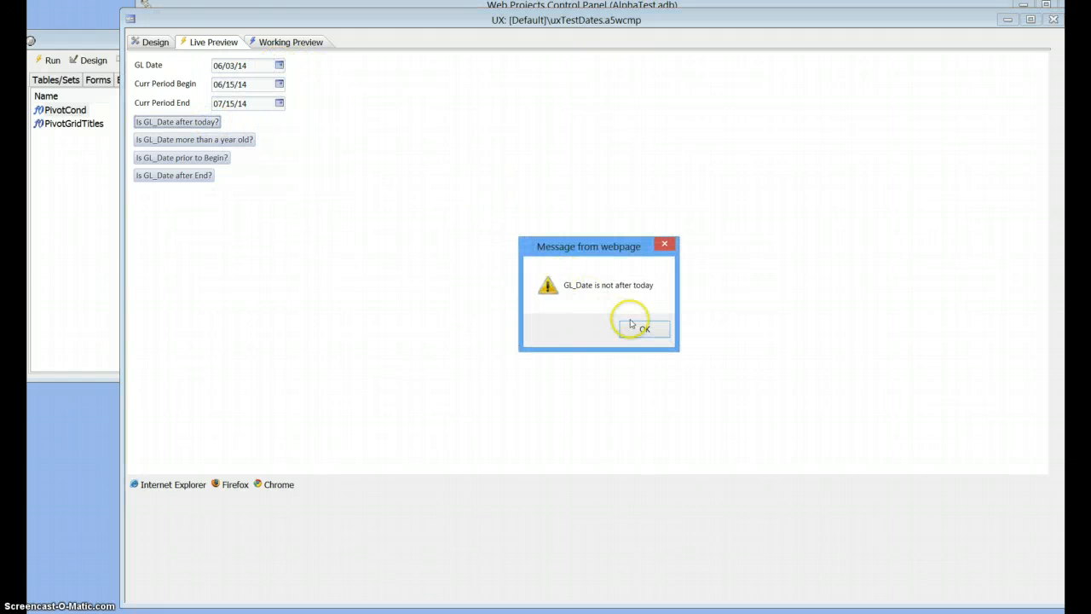
{"action": "left_click", "coordinate": [638, 330]}
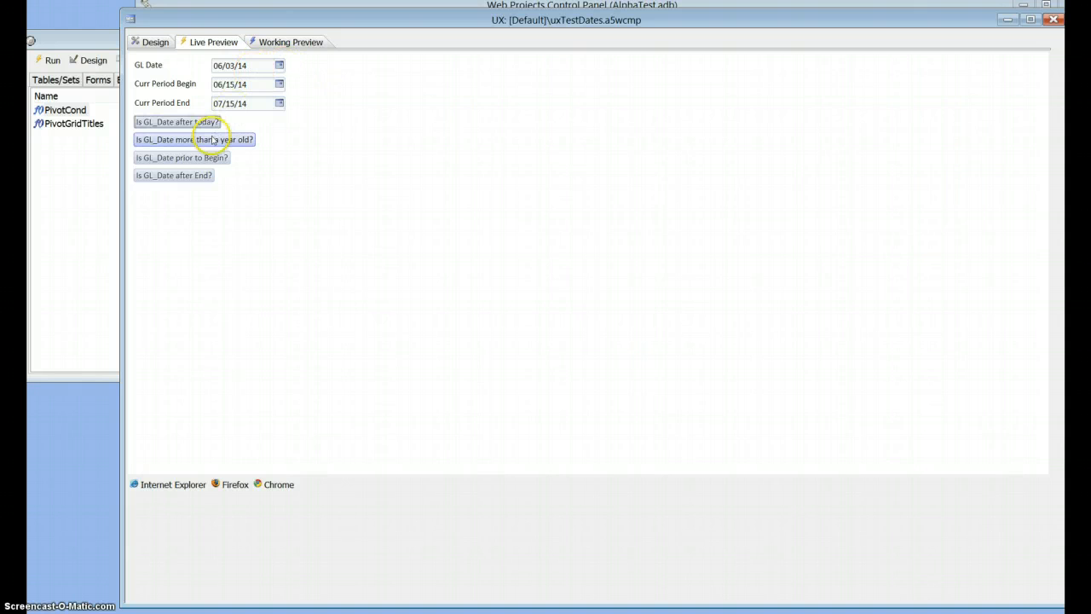
- Run the 'more than a year old' check on several GL Dates, dismissing the less-than and more-than-a-year alerts
{"action": "left_click", "coordinate": [194, 140]}
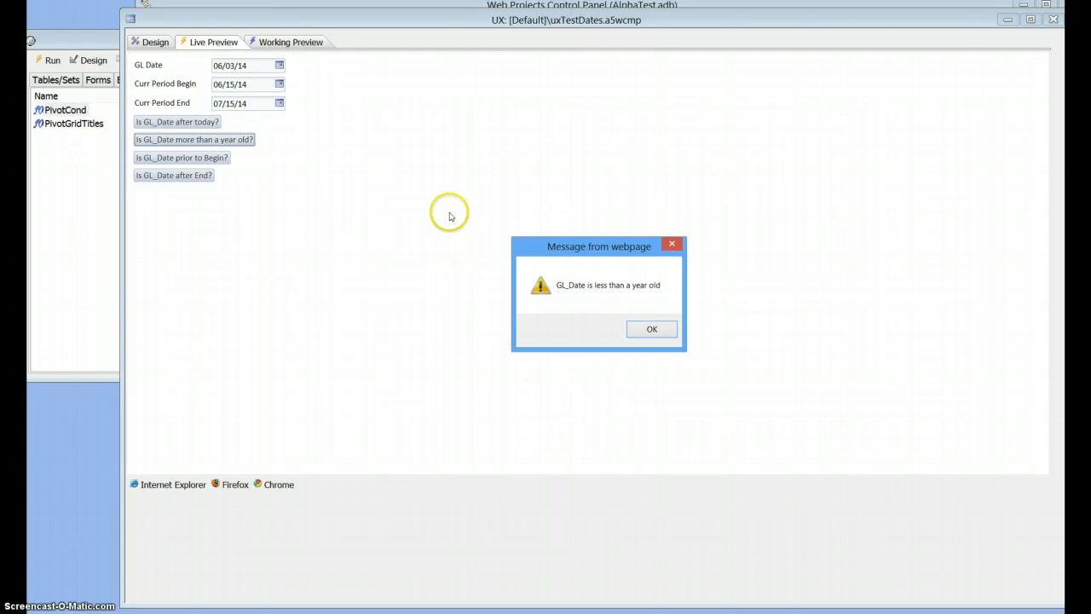
{"action": "left_click", "coordinate": [651, 331]}
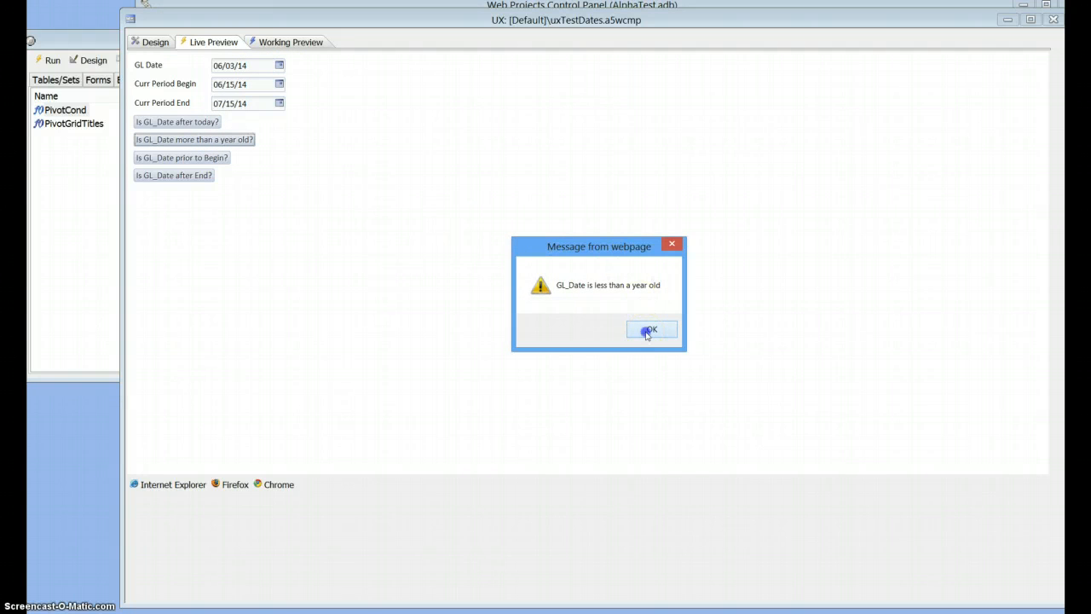
{"action": "left_click", "coordinate": [651, 331]}
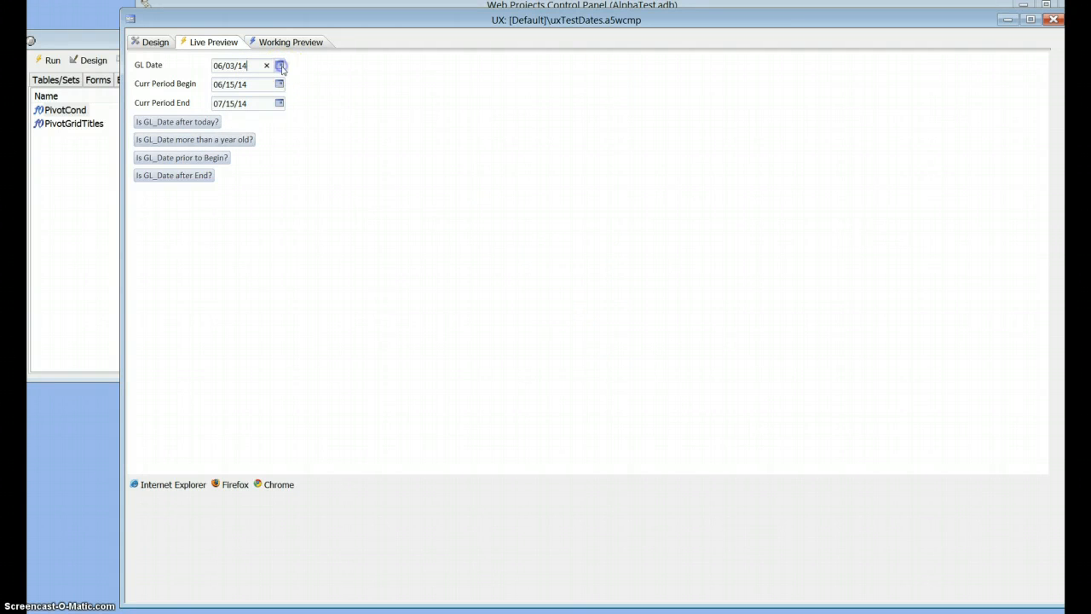
{"action": "left_click", "coordinate": [280, 65]}
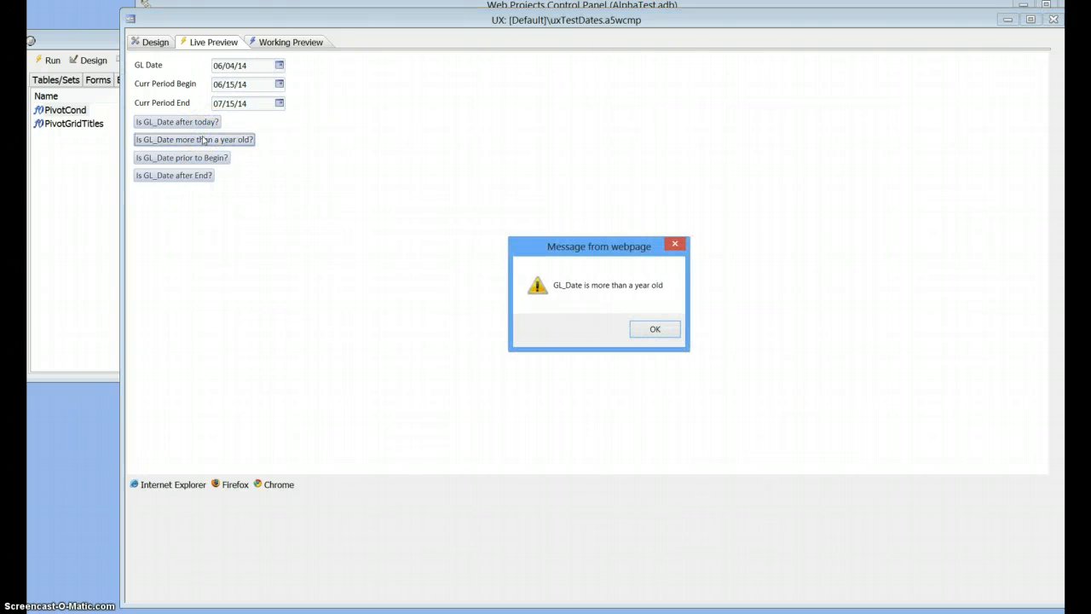
{"action": "left_click", "coordinate": [655, 329]}
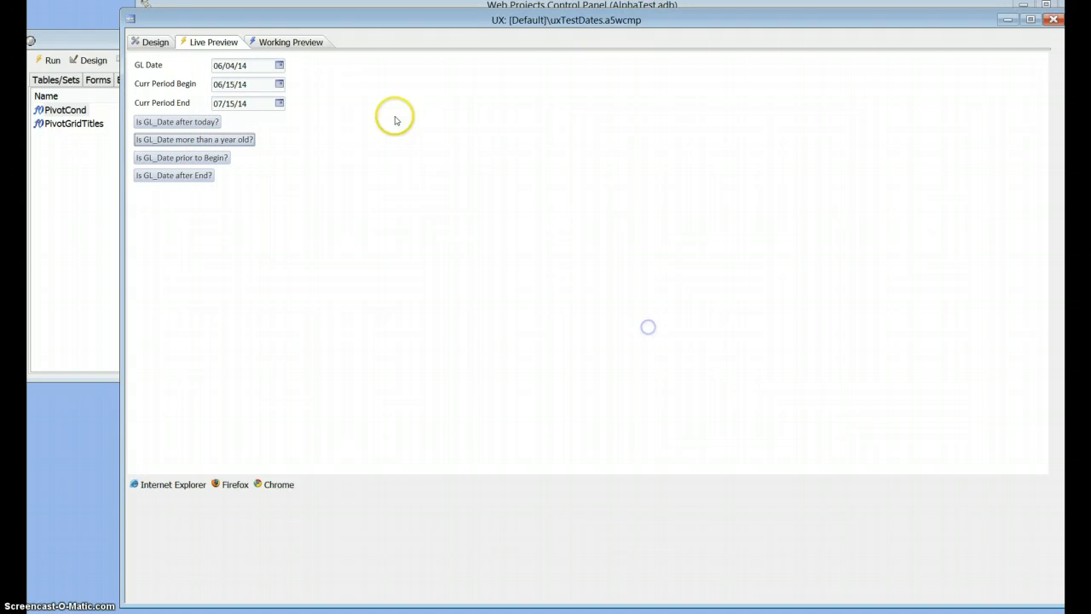
{"action": "left_click", "coordinate": [280, 65]}
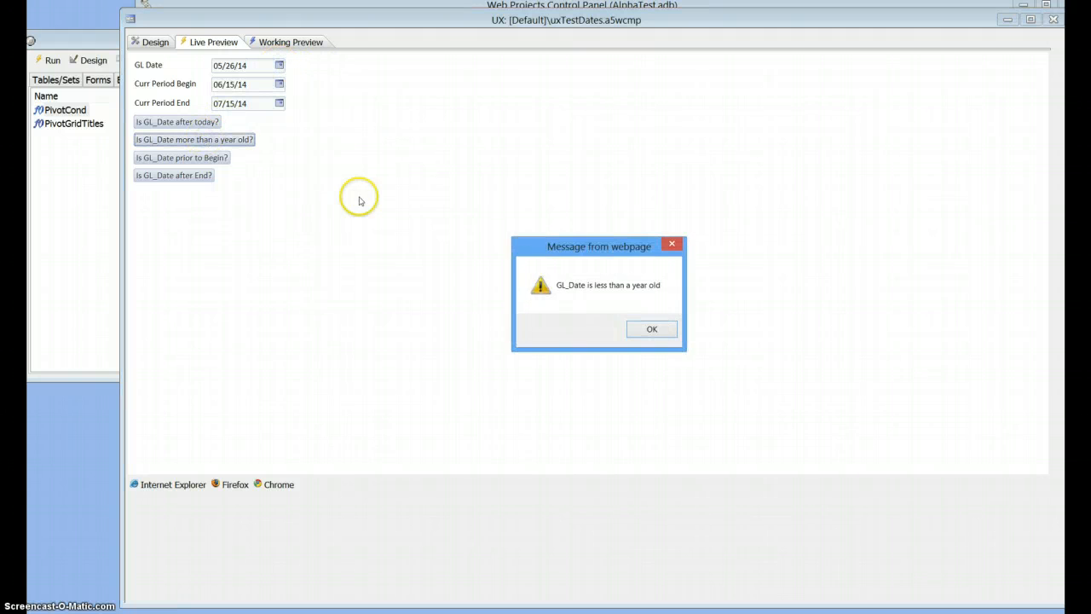
{"action": "left_click", "coordinate": [652, 329]}
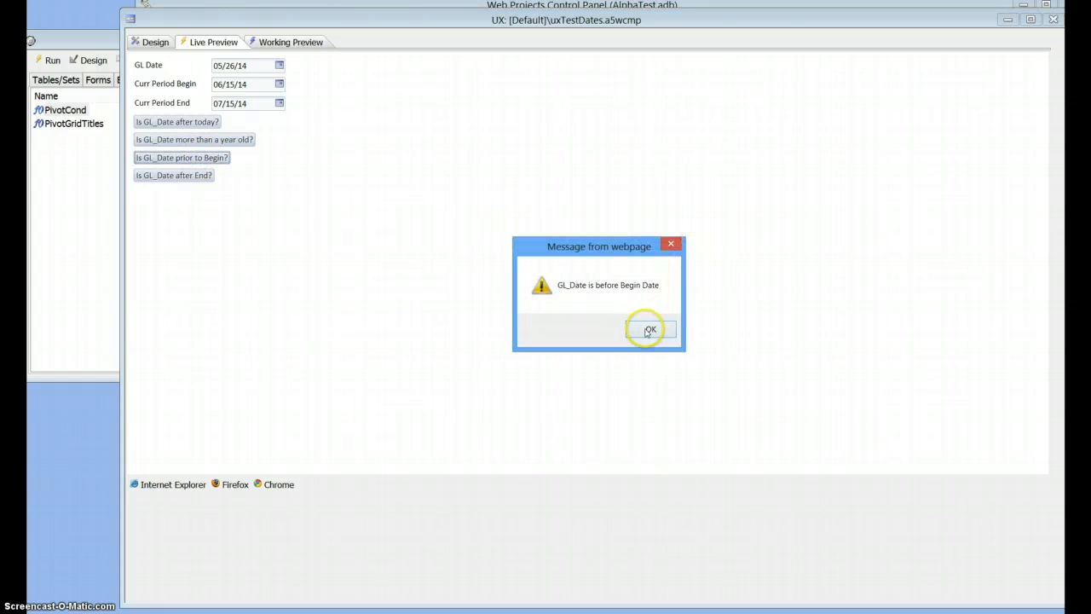
- Check GL Date 06/27/14 against Begin and End dates, dismissing the on-or-after and on-or-before results
{"action": "left_click", "coordinate": [650, 330]}
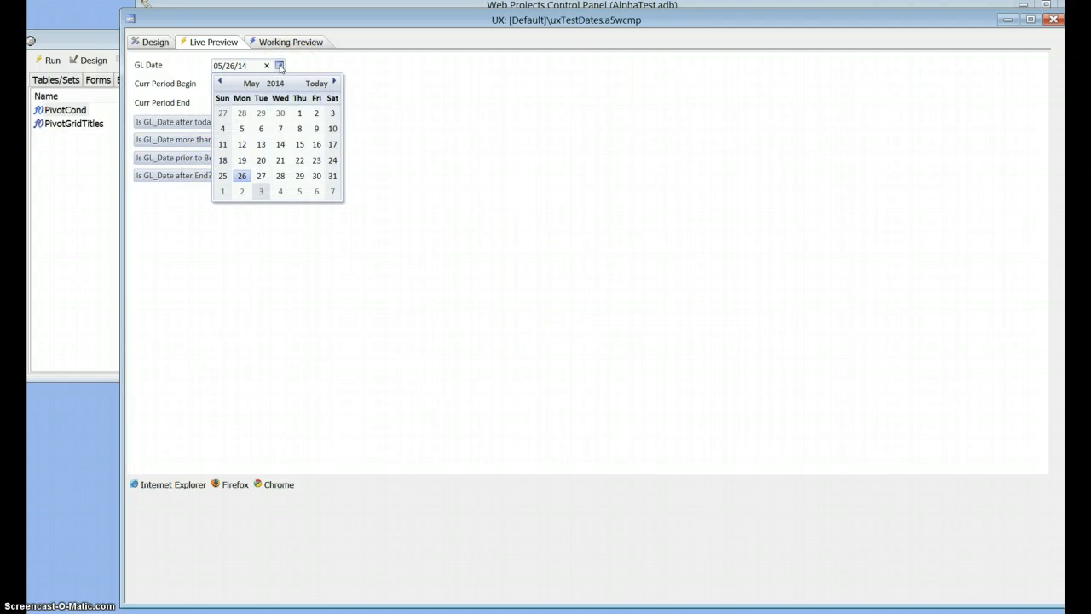
{"action": "mouse_move", "coordinate": [335, 82]}
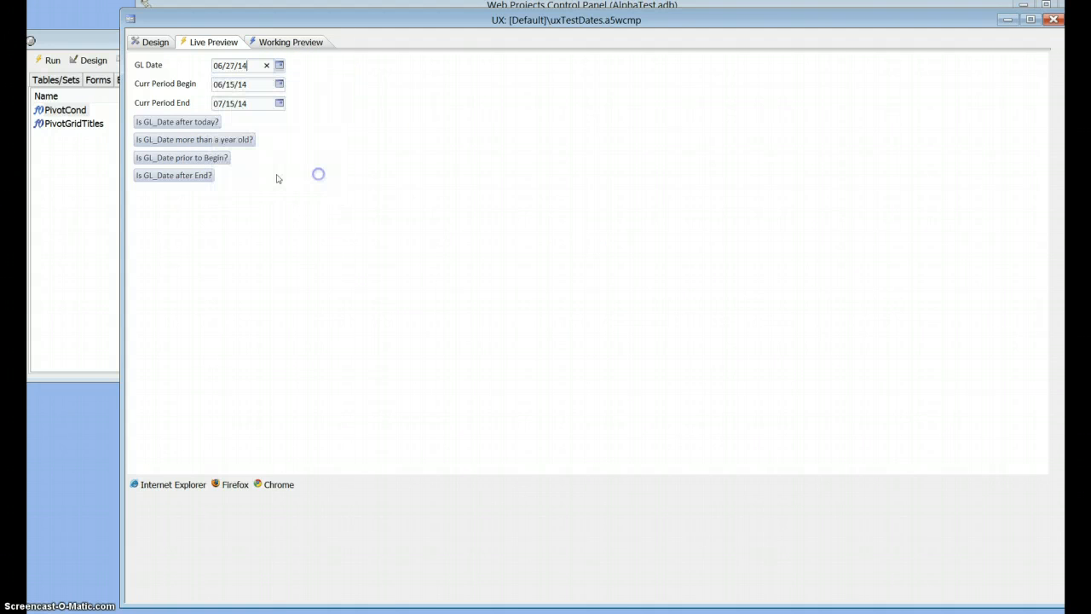
{"action": "left_click", "coordinate": [181, 157]}
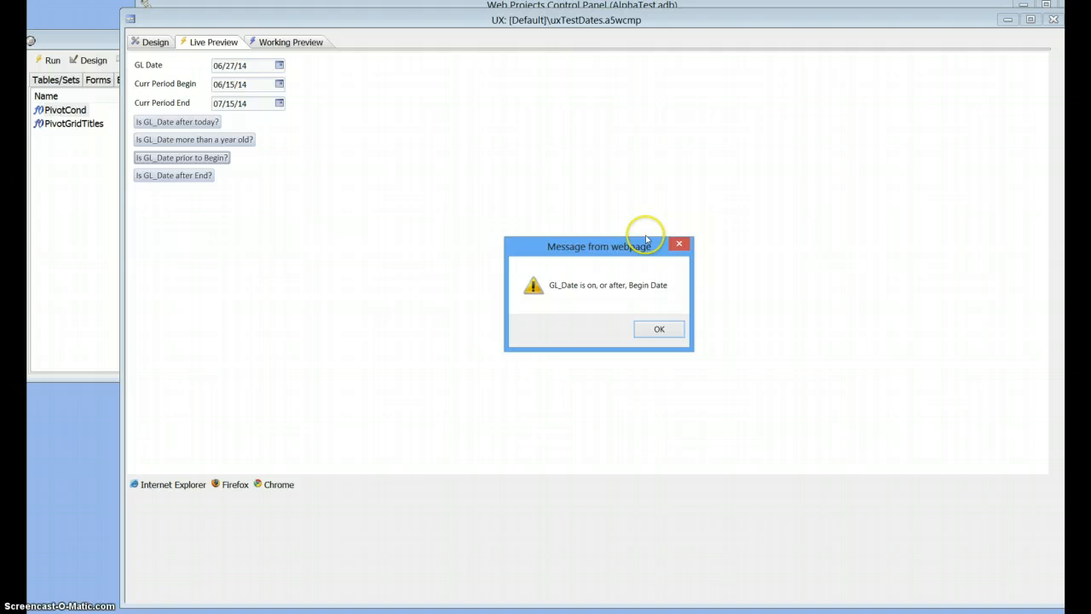
{"action": "mouse_move", "coordinate": [639, 288]}
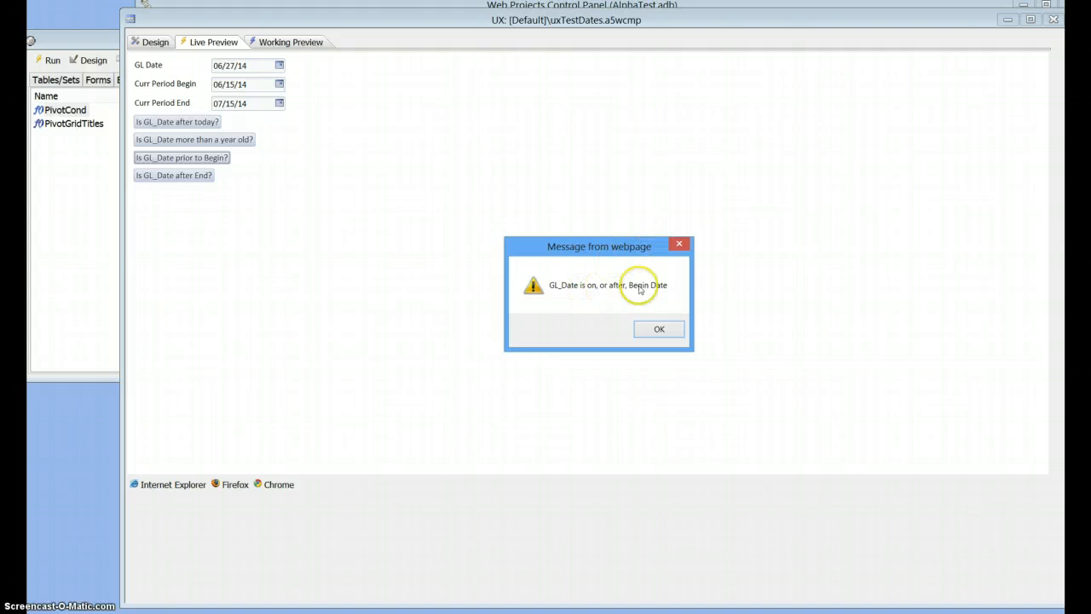
{"action": "left_click", "coordinate": [659, 329]}
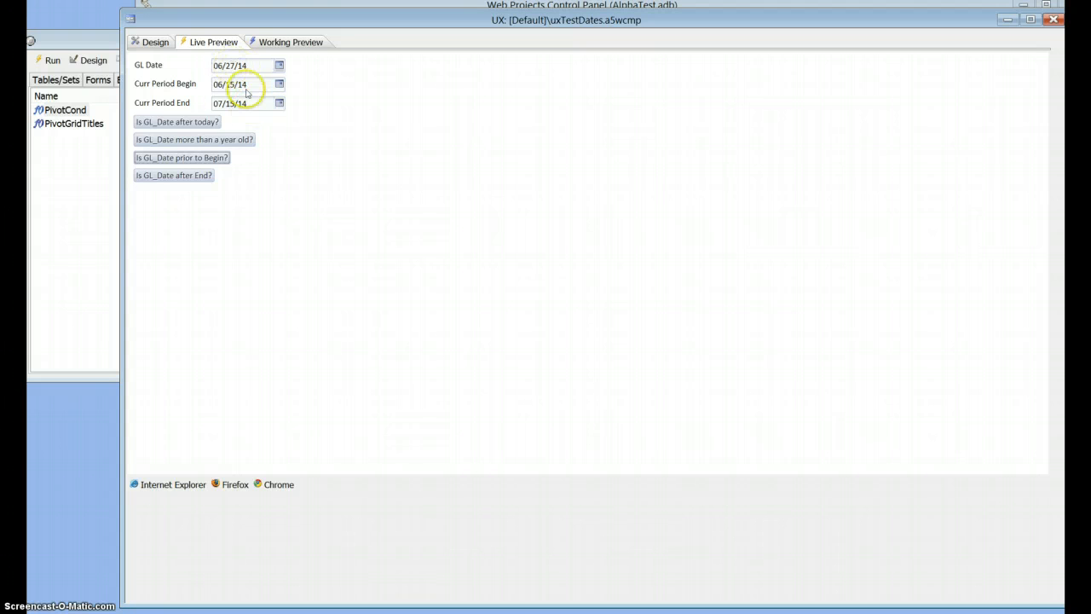
{"action": "left_click", "coordinate": [174, 174]}
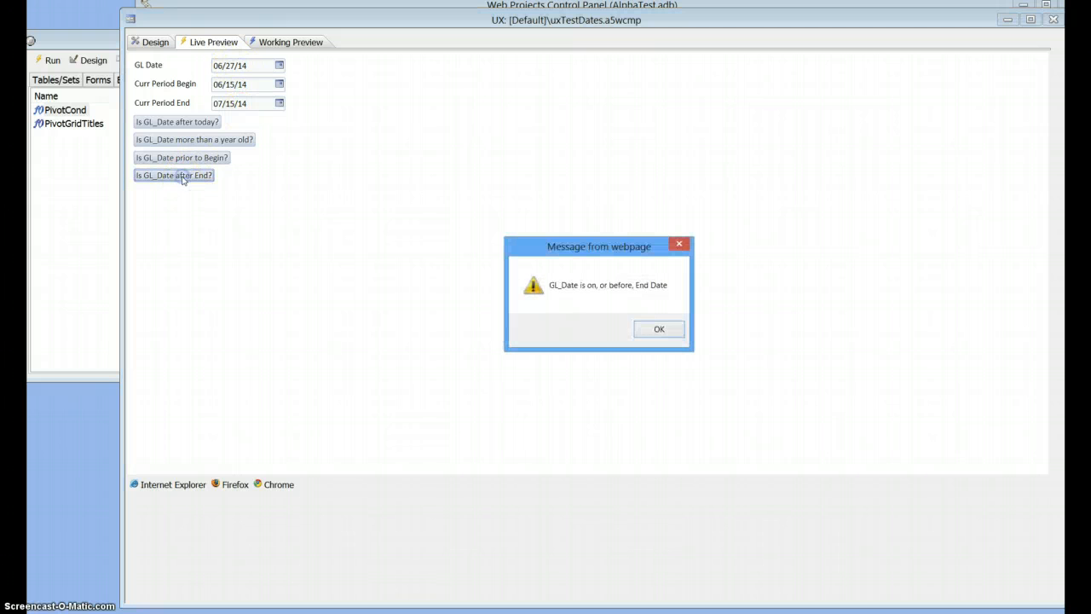
{"action": "mouse_move", "coordinate": [580, 290]}
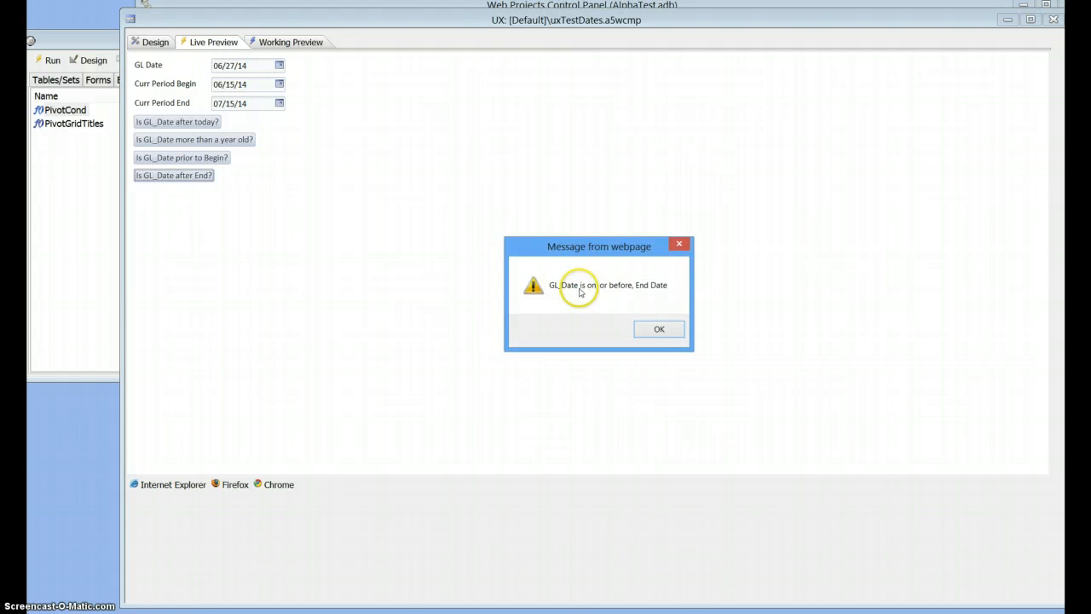
{"action": "left_click", "coordinate": [658, 329]}
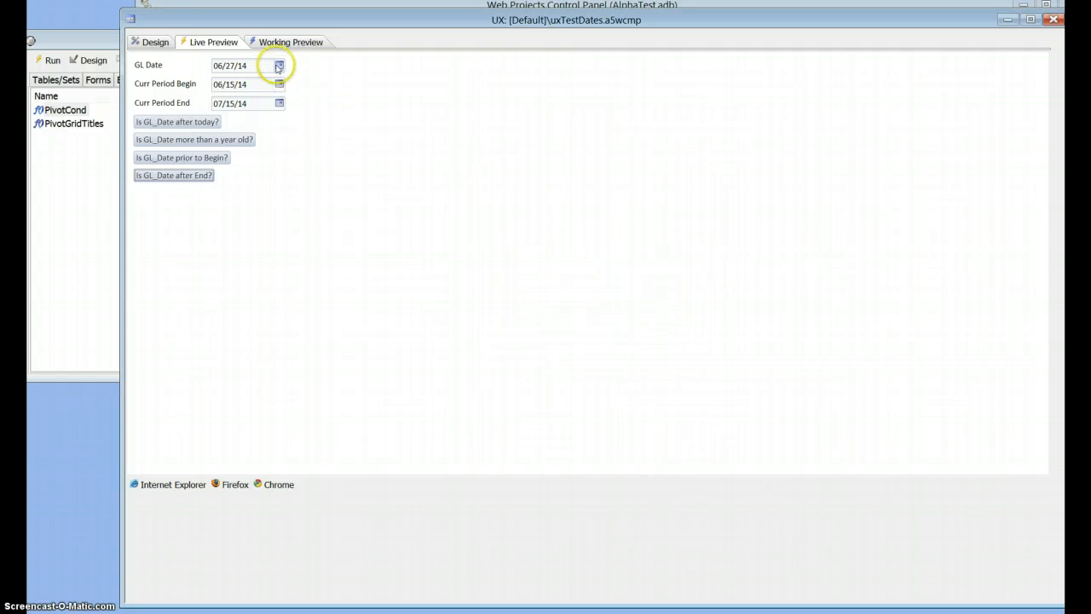
- Change GL Date to July 25, 2014 from the calendar and return to the Design tab
{"action": "left_click", "coordinate": [280, 65]}
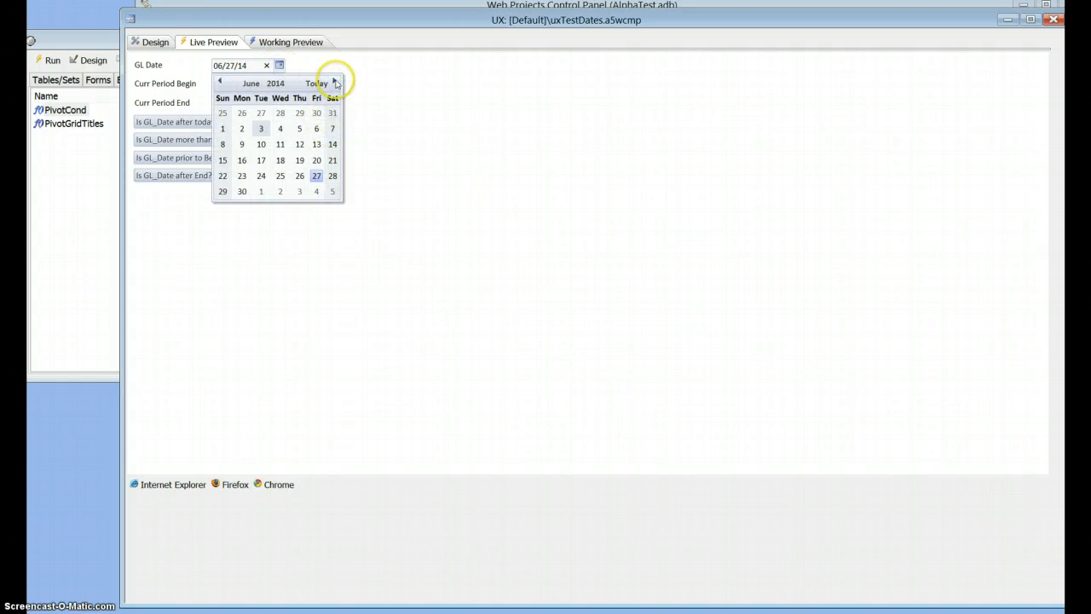
{"action": "left_click", "coordinate": [334, 82]}
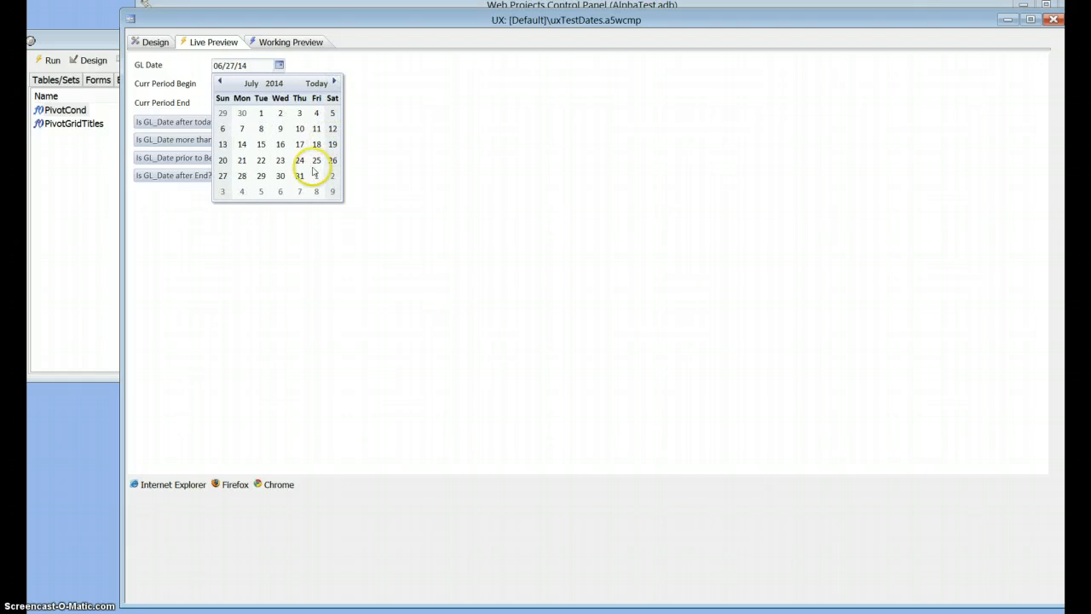
{"action": "left_click", "coordinate": [174, 174]}
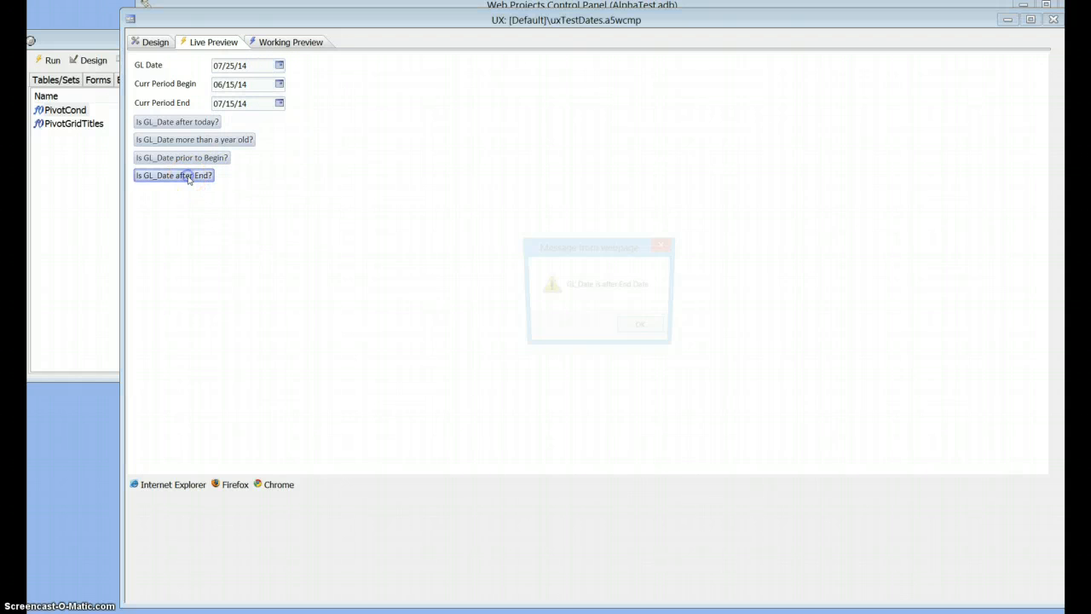
{"action": "left_click", "coordinate": [639, 324]}
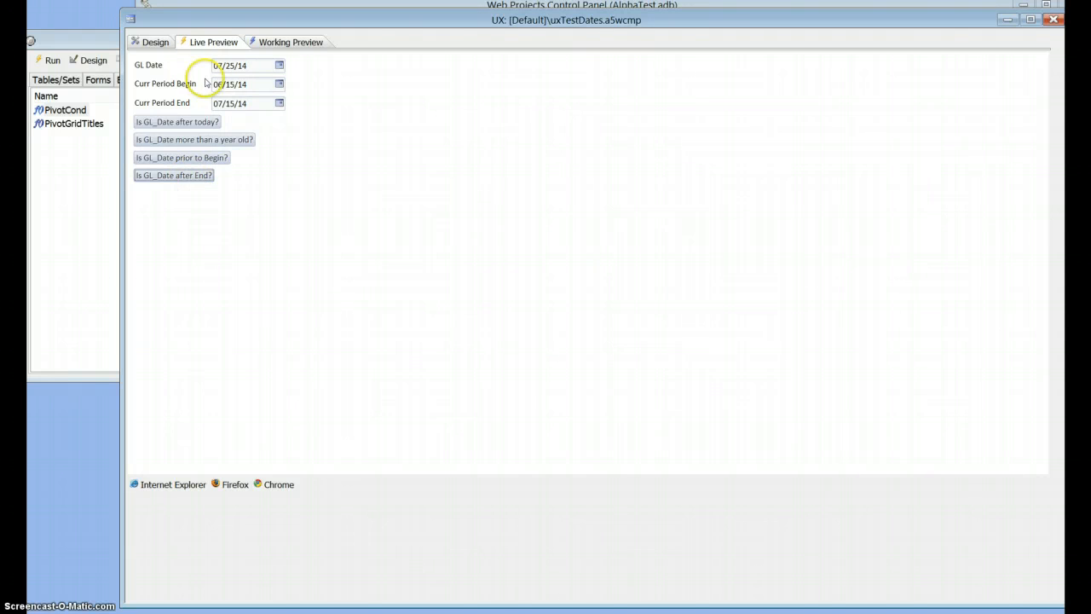
{"action": "left_click", "coordinate": [155, 41]}
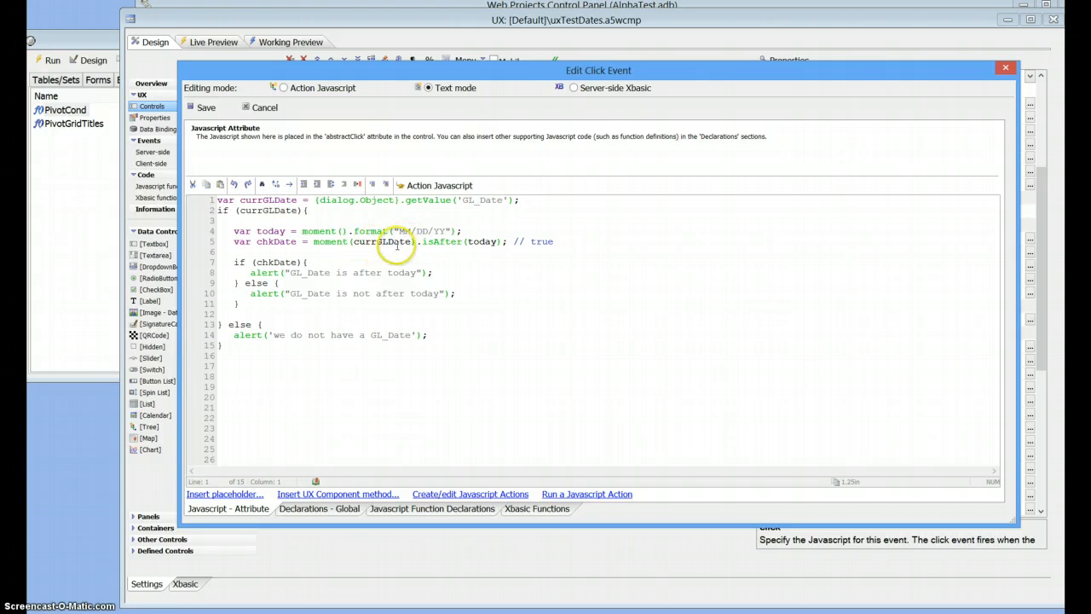
{"action": "mouse_move", "coordinate": [427, 242]}
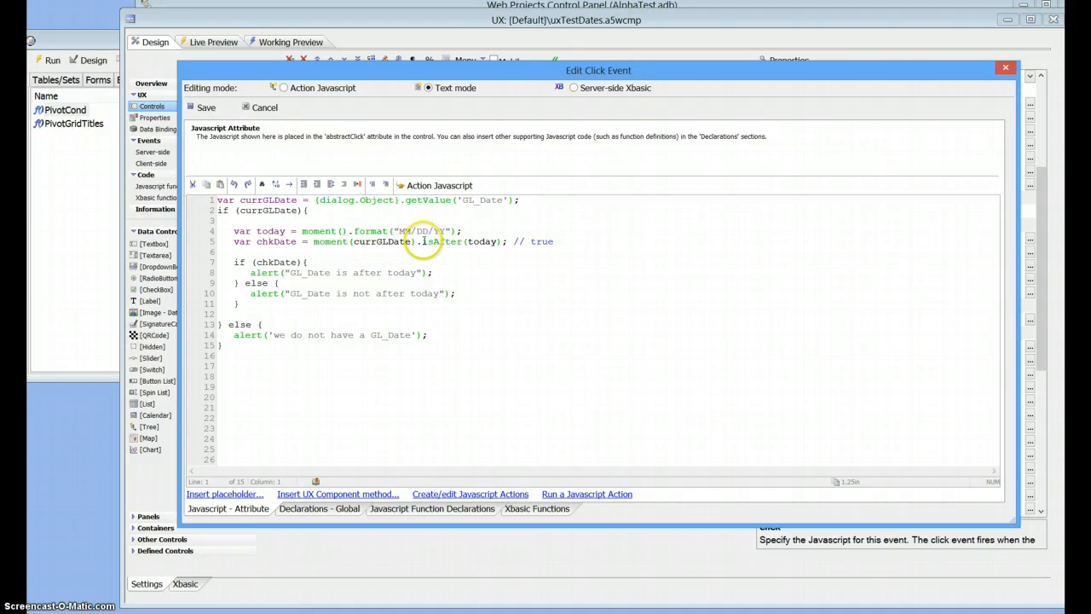
{"action": "mouse_move", "coordinate": [477, 242]}
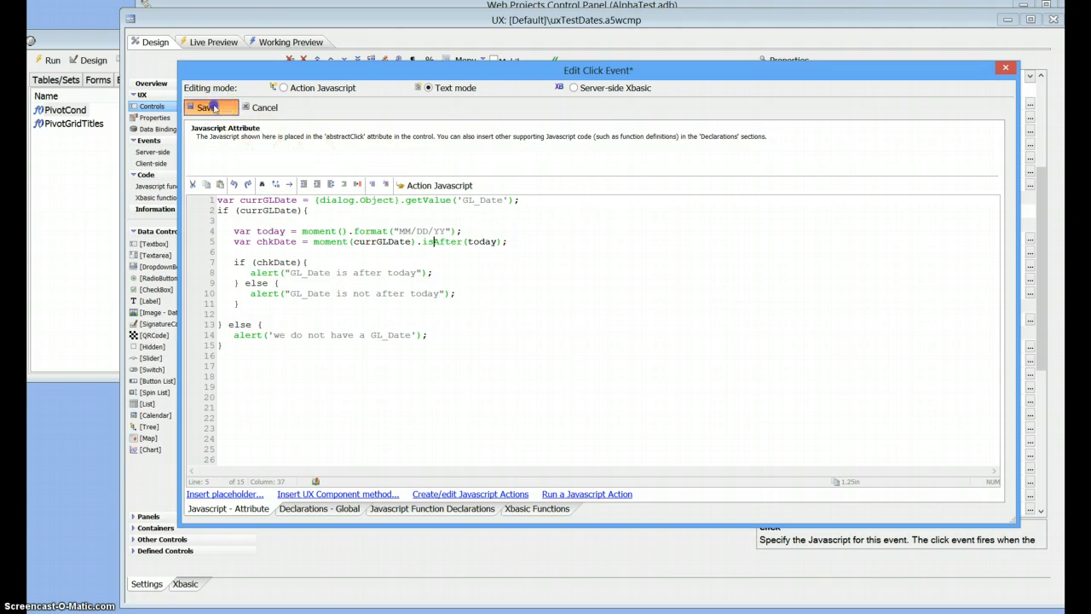
- Save the after-today click-event code with its trailing '// true' comment removed
{"action": "left_click", "coordinate": [205, 105]}
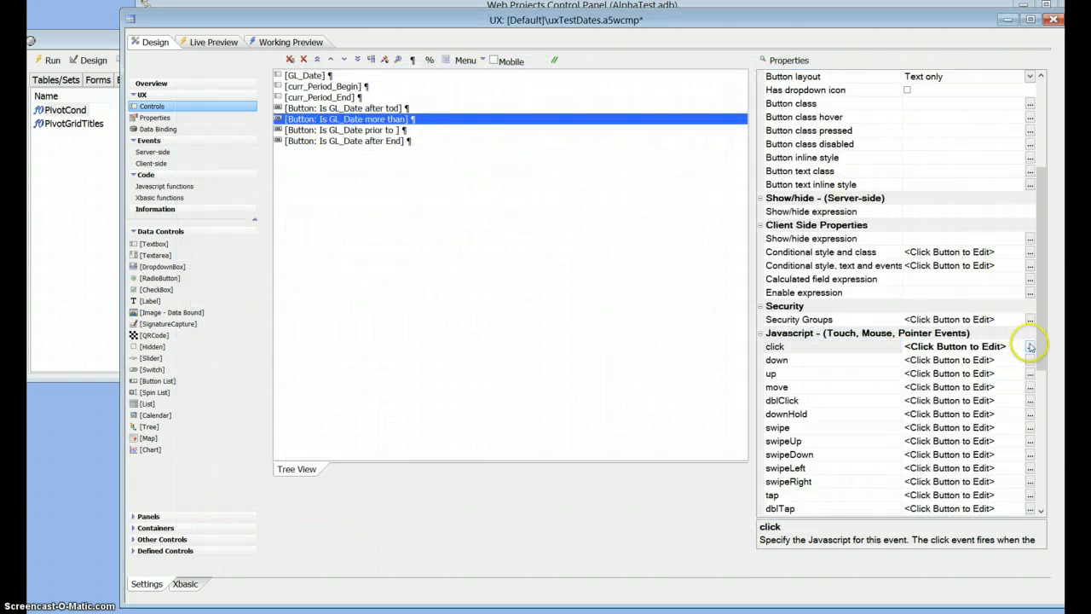
{"action": "left_click", "coordinate": [1030, 346]}
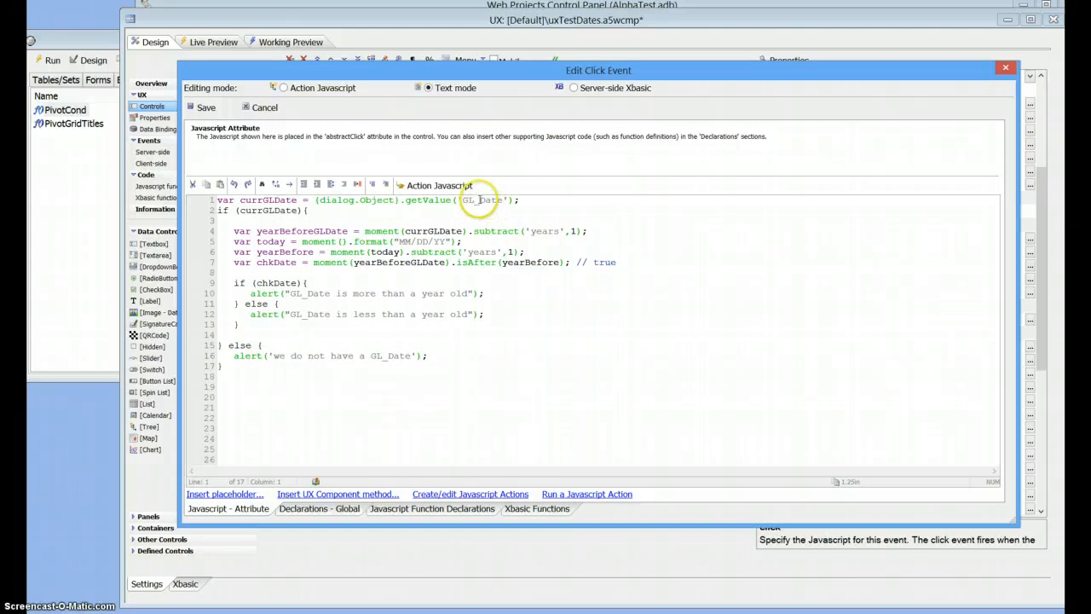
{"action": "mouse_move", "coordinate": [299, 200]}
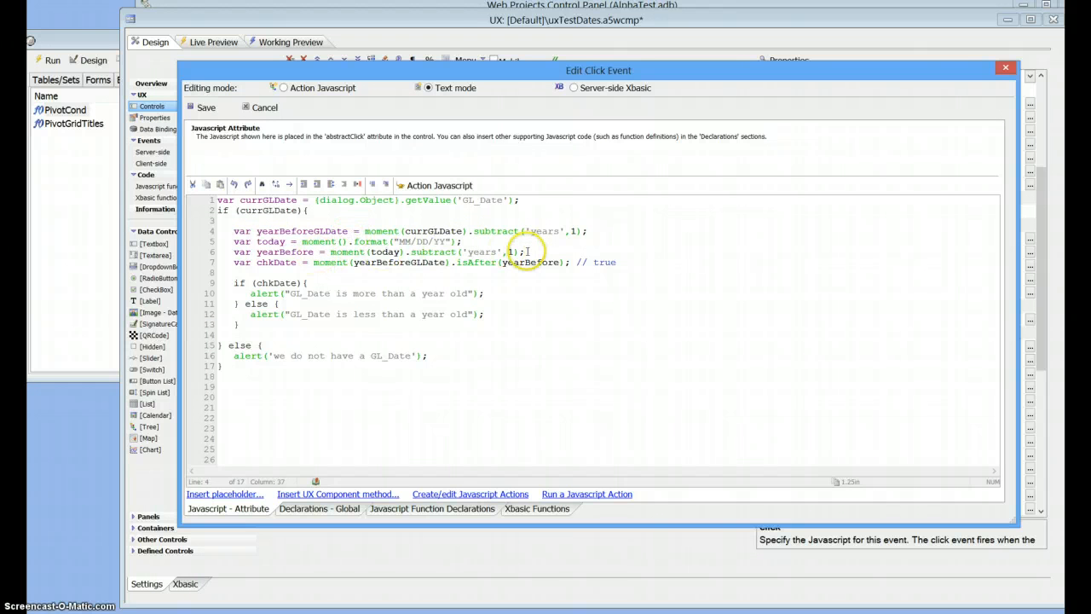
{"action": "mouse_move", "coordinate": [485, 264]}
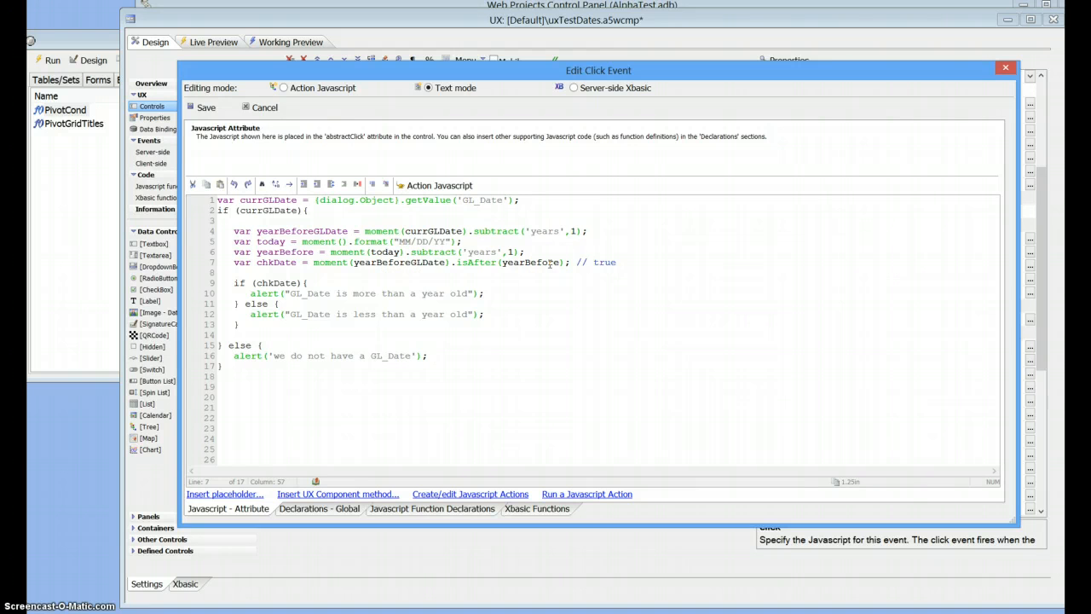
{"action": "mouse_move", "coordinate": [206, 108]}
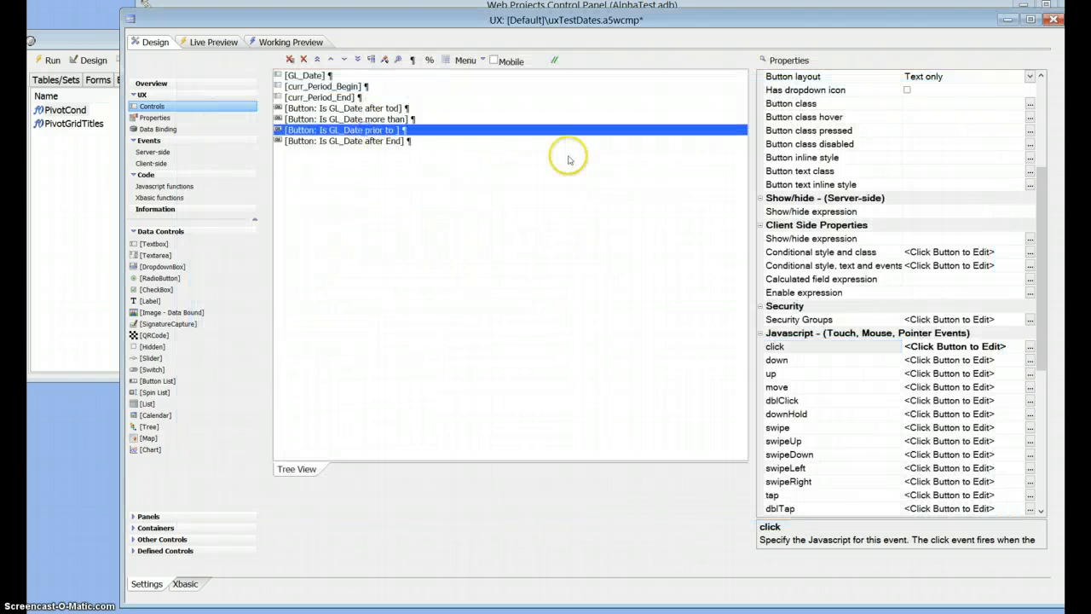
{"action": "left_click", "coordinate": [954, 346]}
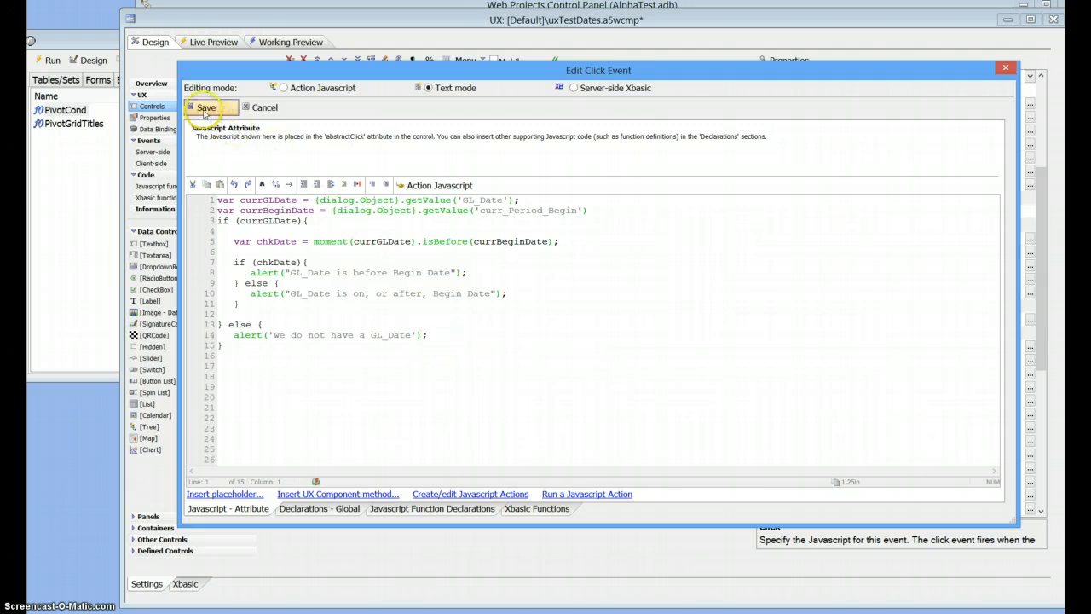
{"action": "left_click", "coordinate": [207, 107]}
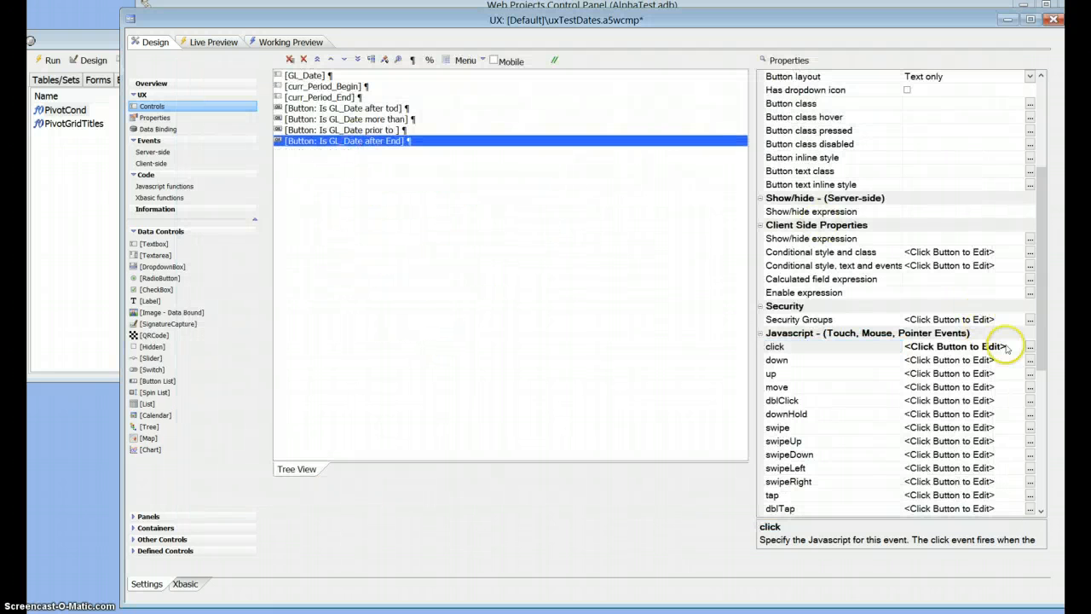